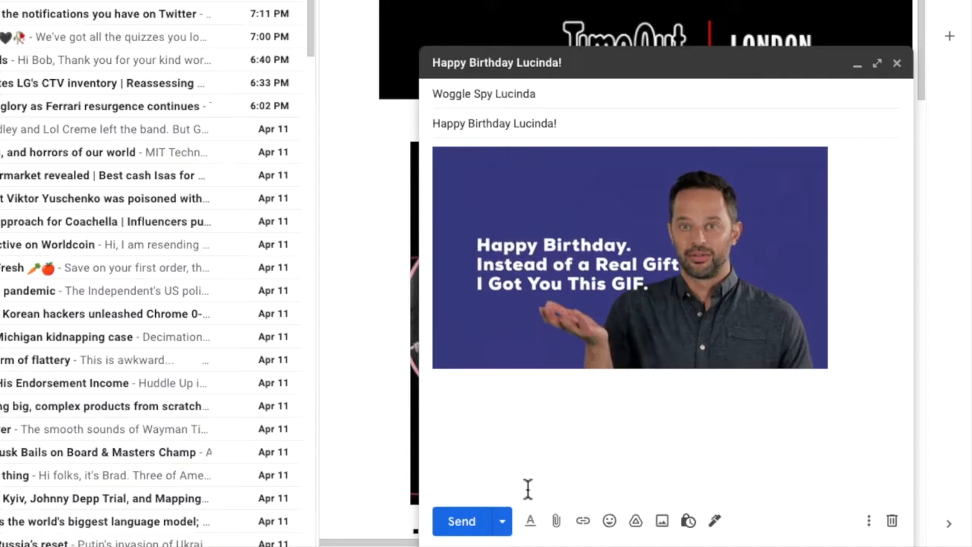
- Close the Happy Birthday compose window and return to the inbox
click(462, 521)
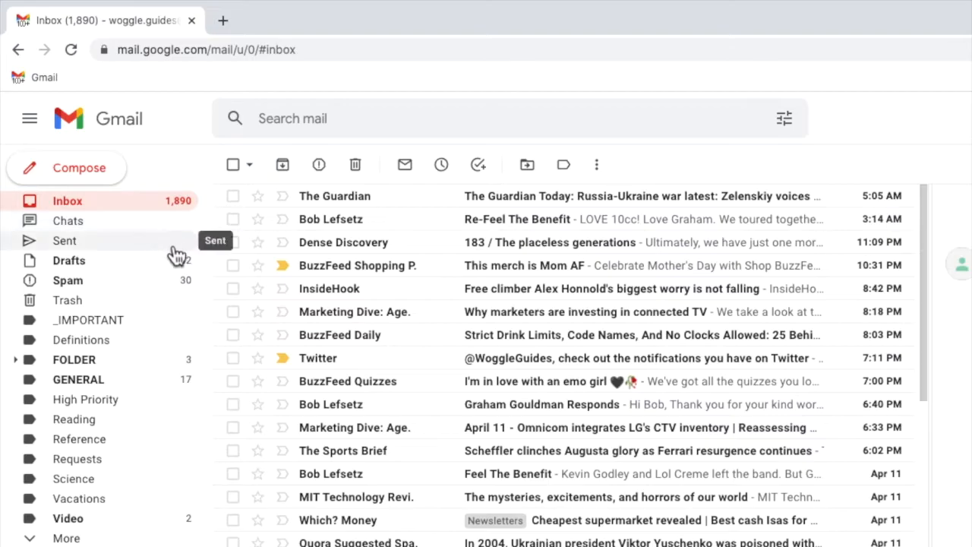
- Switch to the Sent Mail folder from the left sidebar
scroll(down, 3)
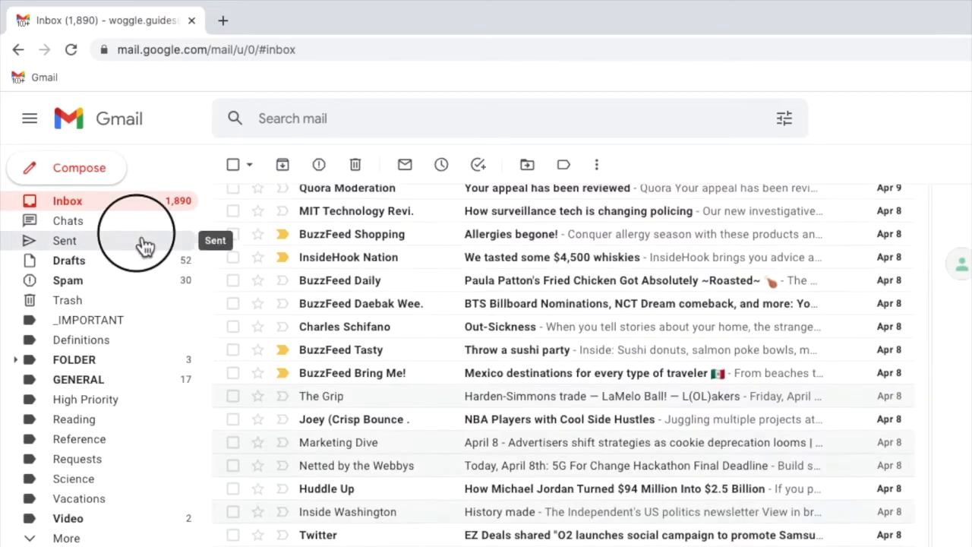
click(63, 240)
text(in:sent )
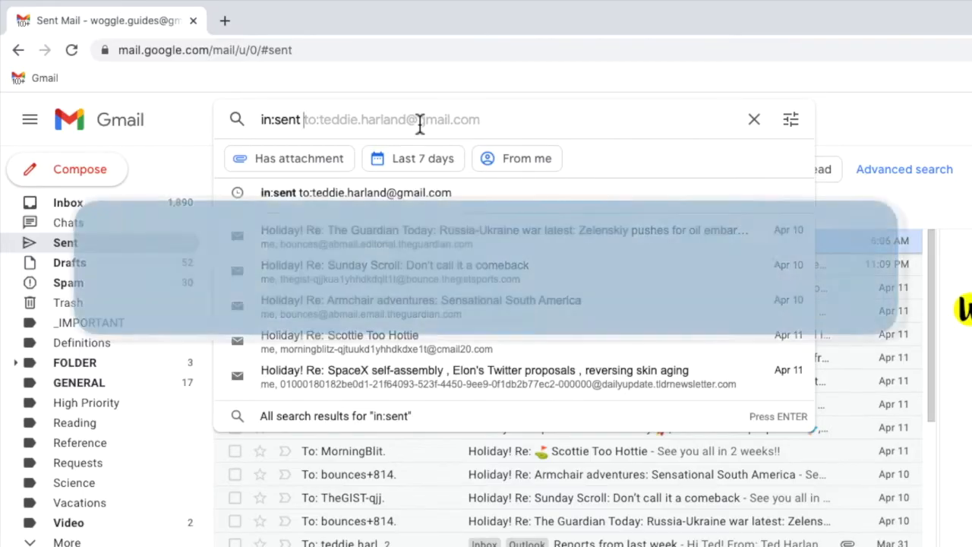
- Add the 'to:' operator and begin the recipient's email address in the sent-mail search
text(to)
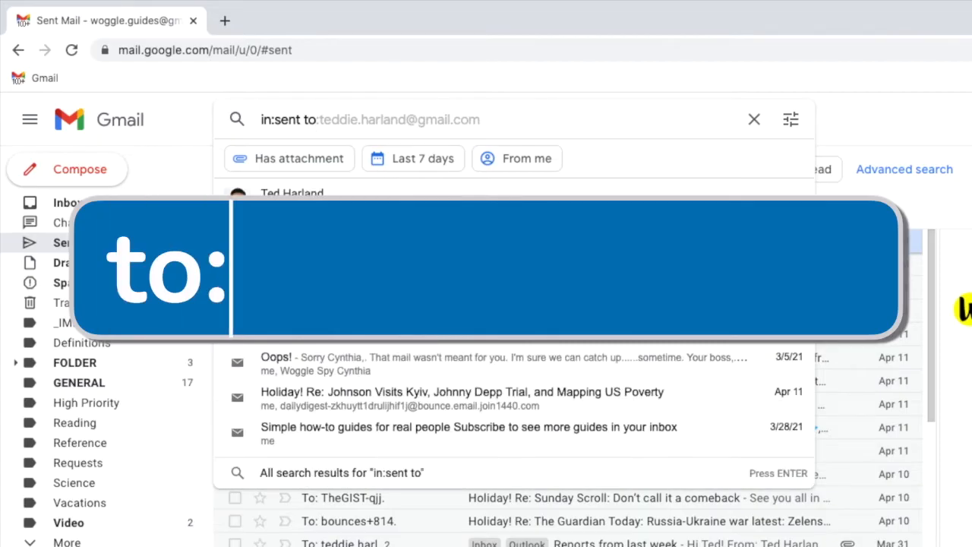
text(EmailAd)
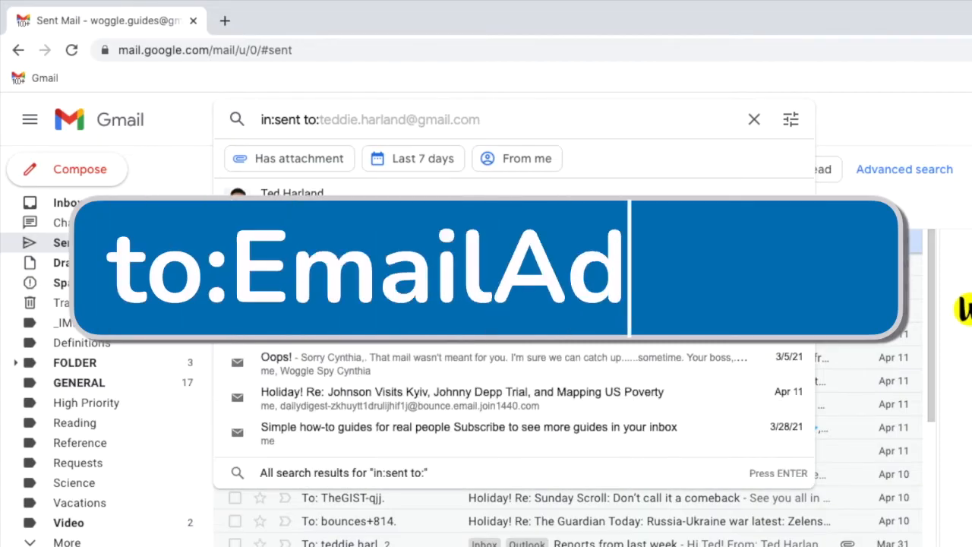